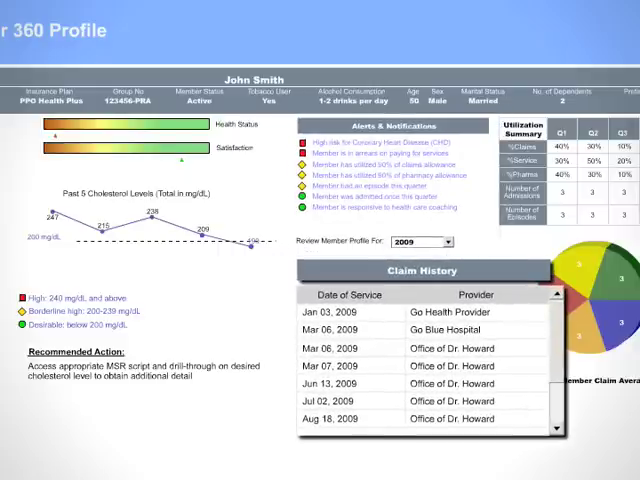
{"action": "mouse_move", "coordinate": [633, 393]}
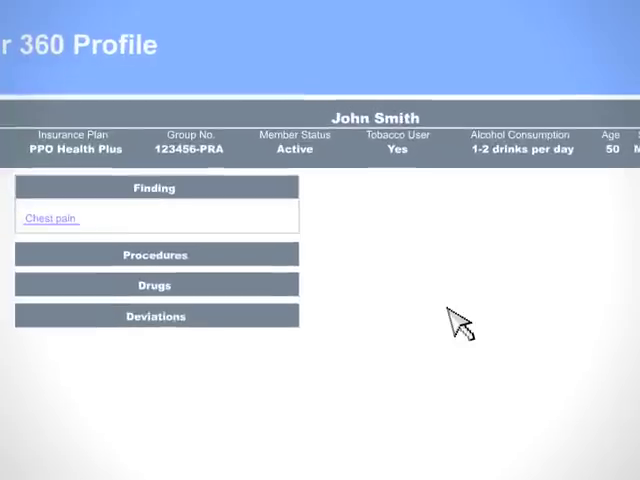
Open the ER1-2.txt record in the Annotations Index from the member's Chest pain finding
{"action": "left_click", "coordinate": [50, 218]}
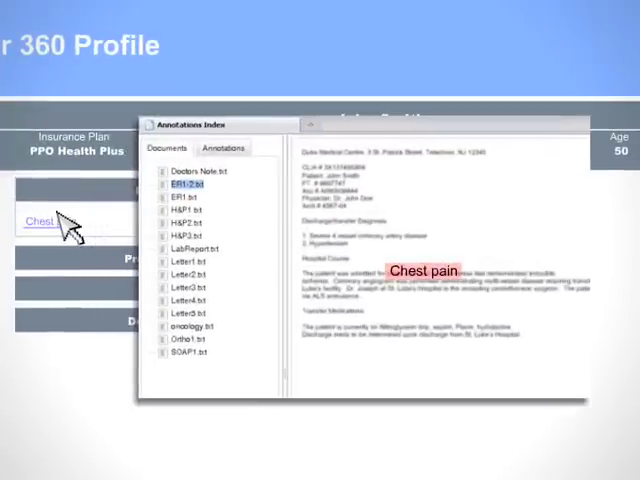